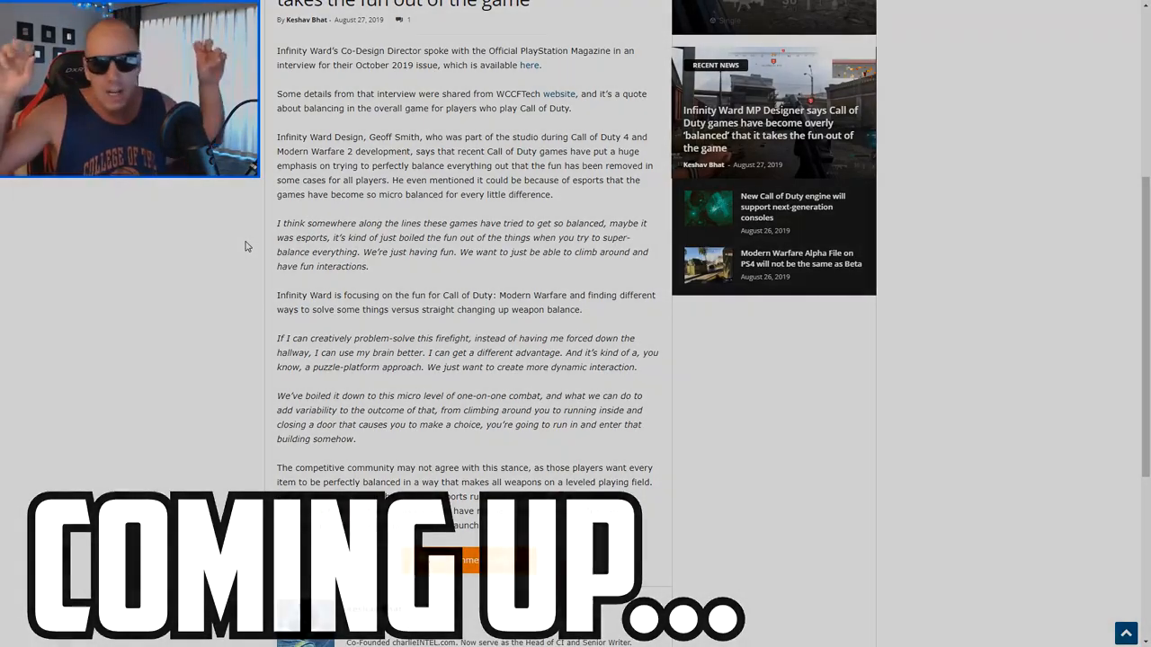
pyautogui.scroll(3)
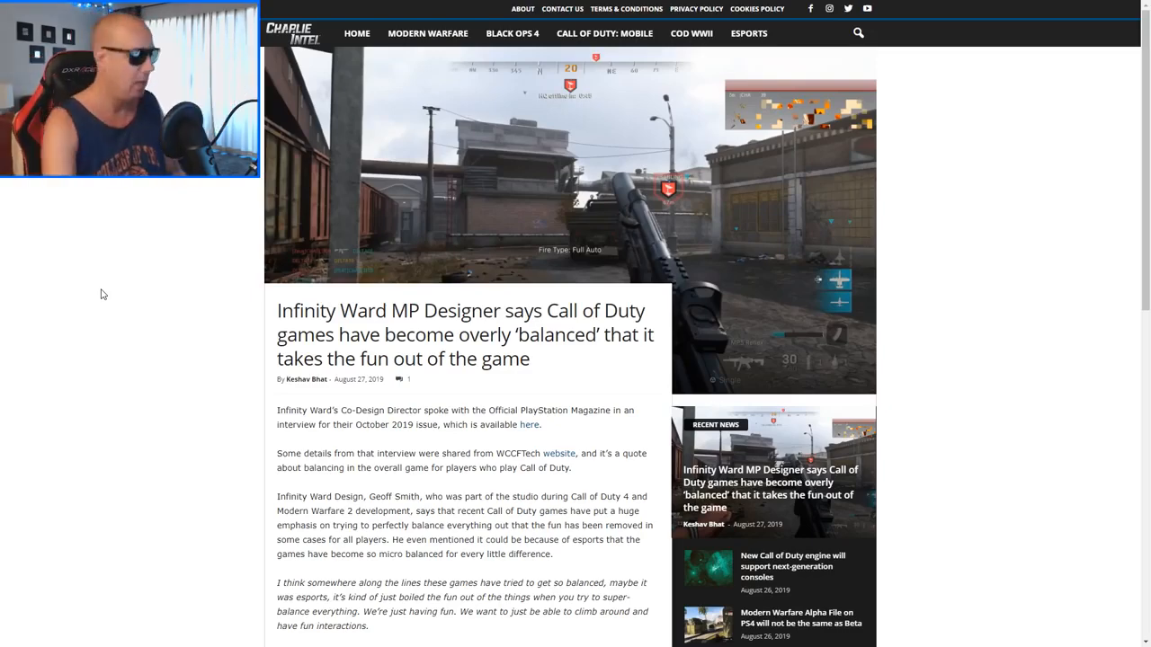
pyautogui.scroll(-3)
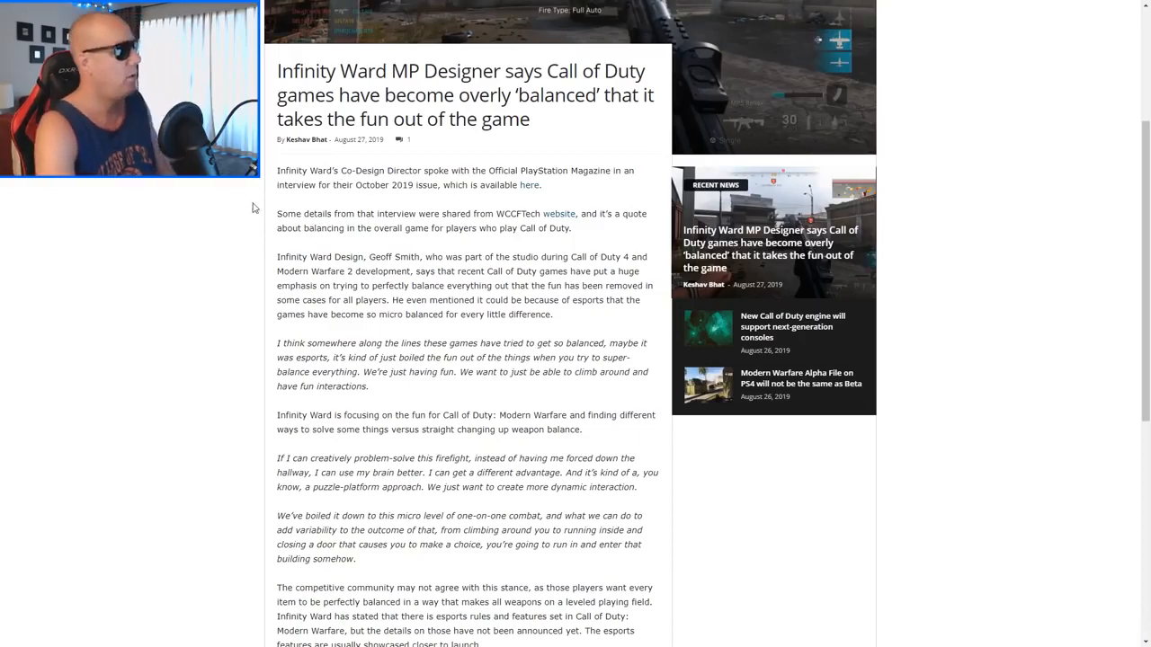
pyautogui.moveTo(220, 220)
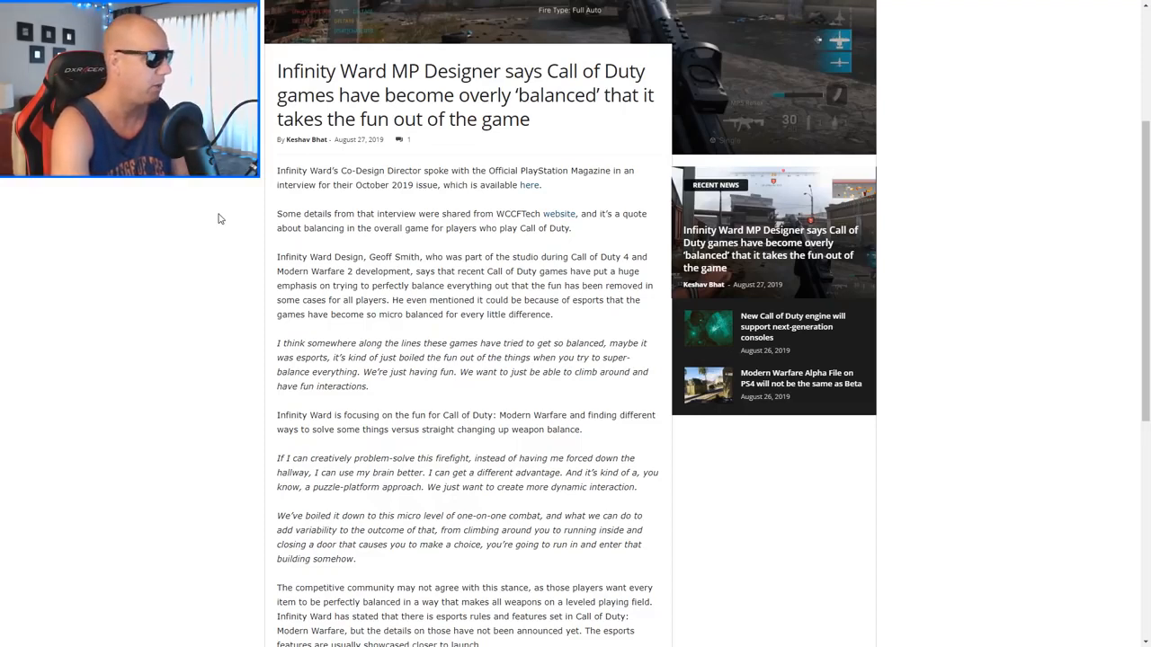
pyautogui.moveTo(243, 248)
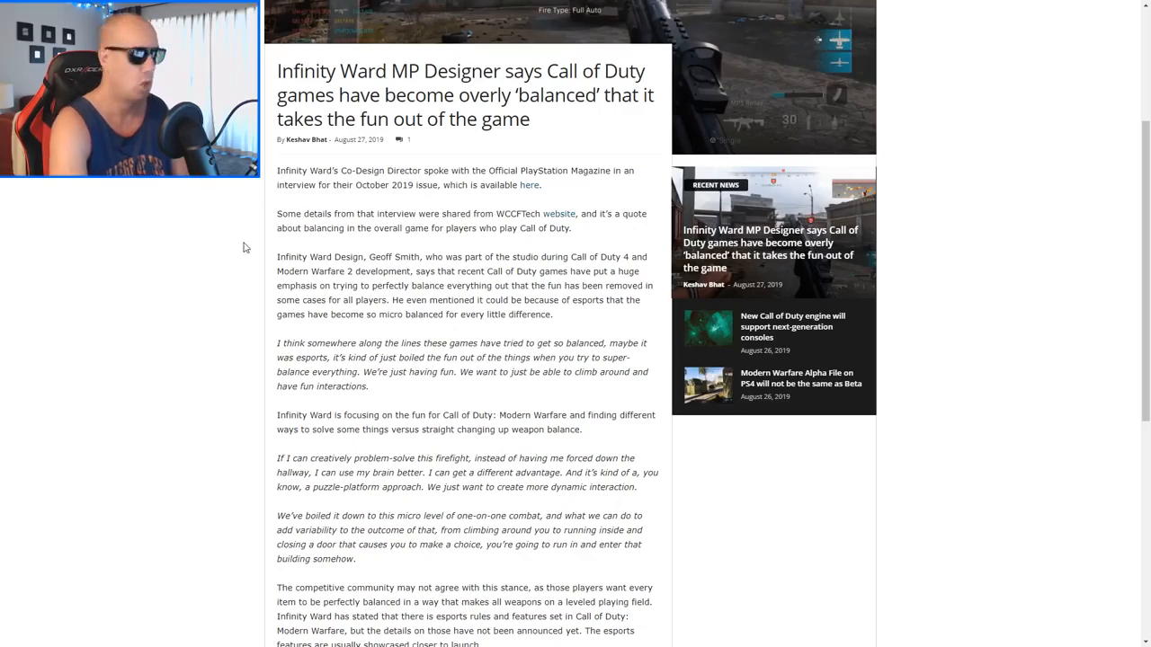
pyautogui.scroll(-3)
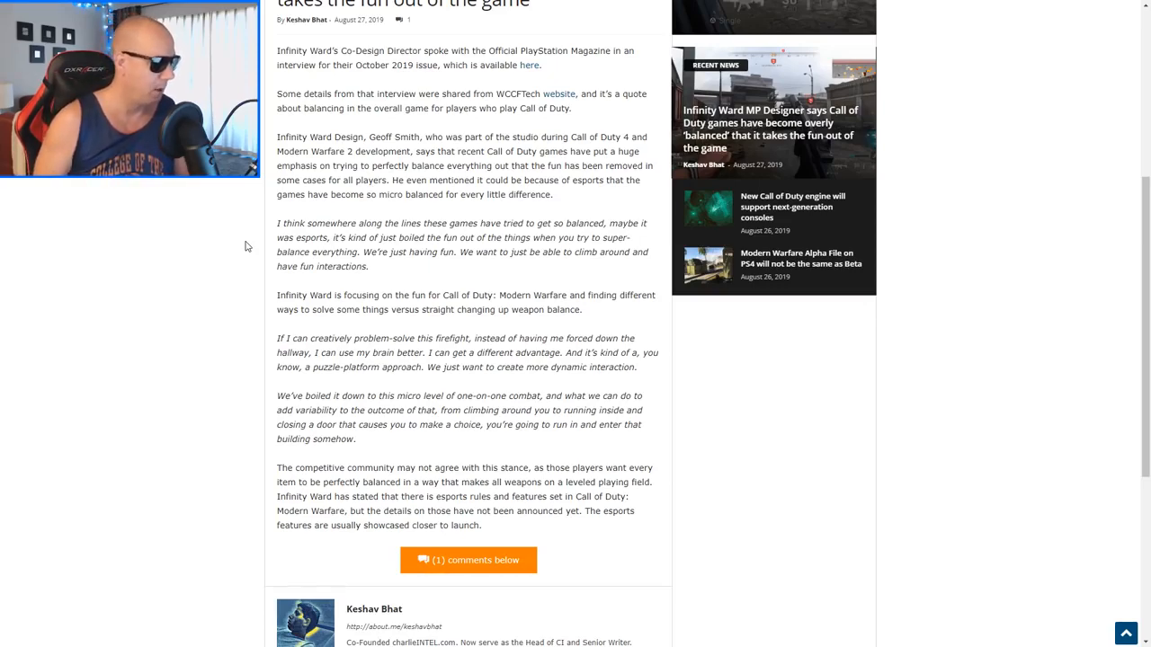
pyautogui.scroll(-3)
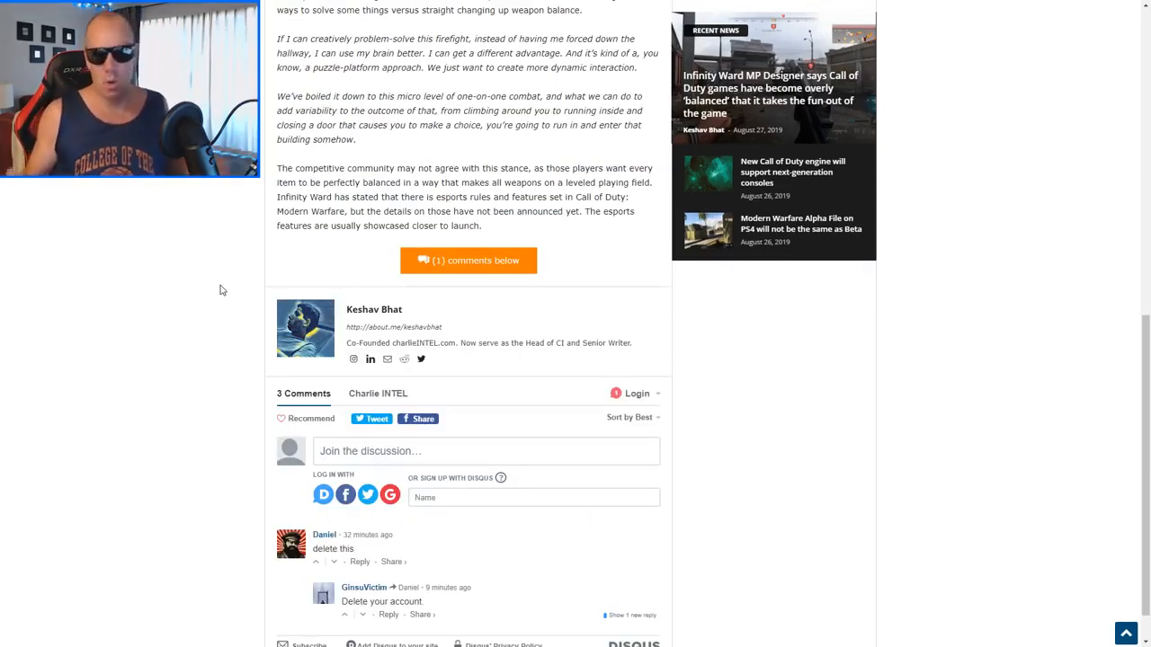